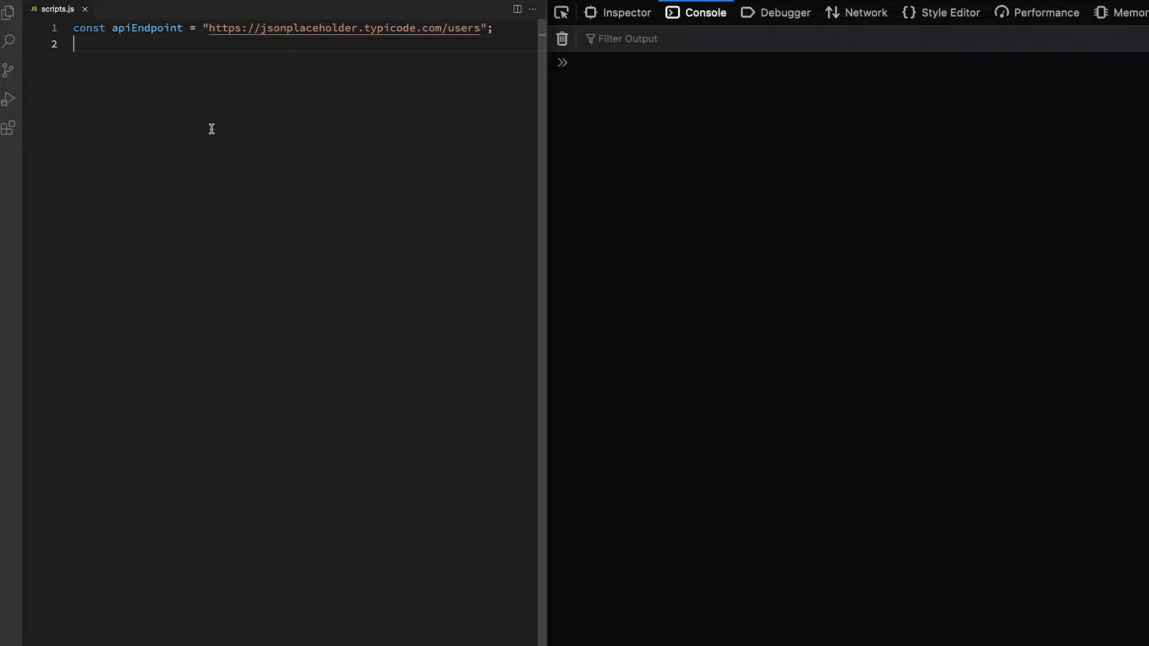
- Show the Explorer sidebar listing index.html and scripts.js
{"action": "left_click", "coordinate": [10, 11]}
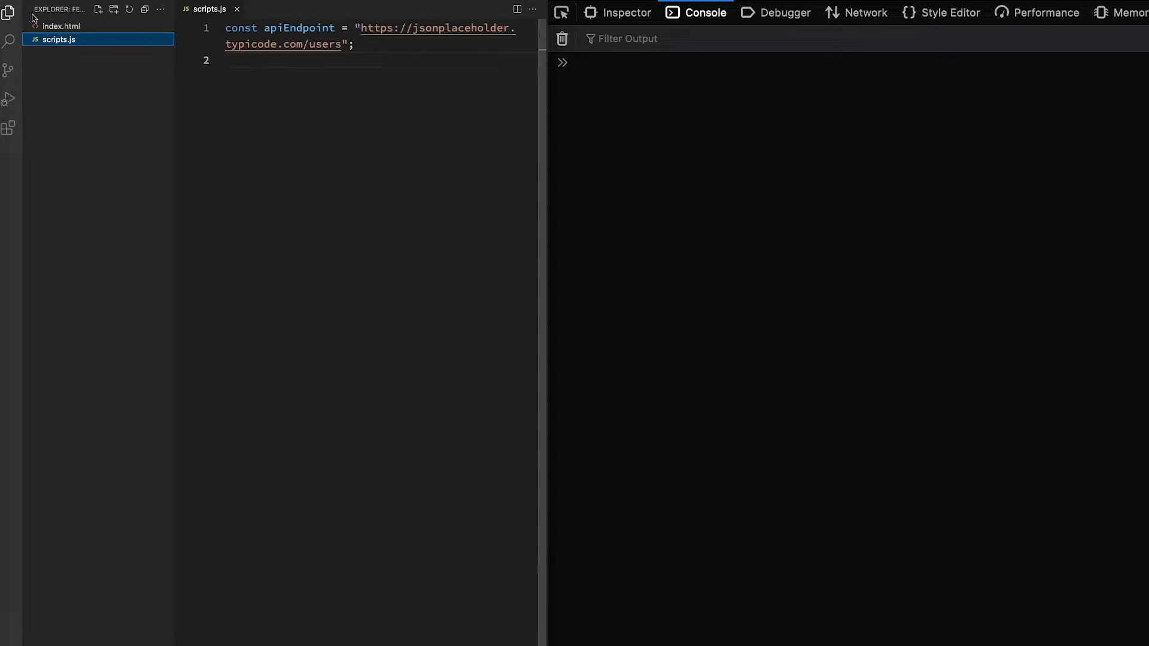
{"action": "mouse_move", "coordinate": [91, 73]}
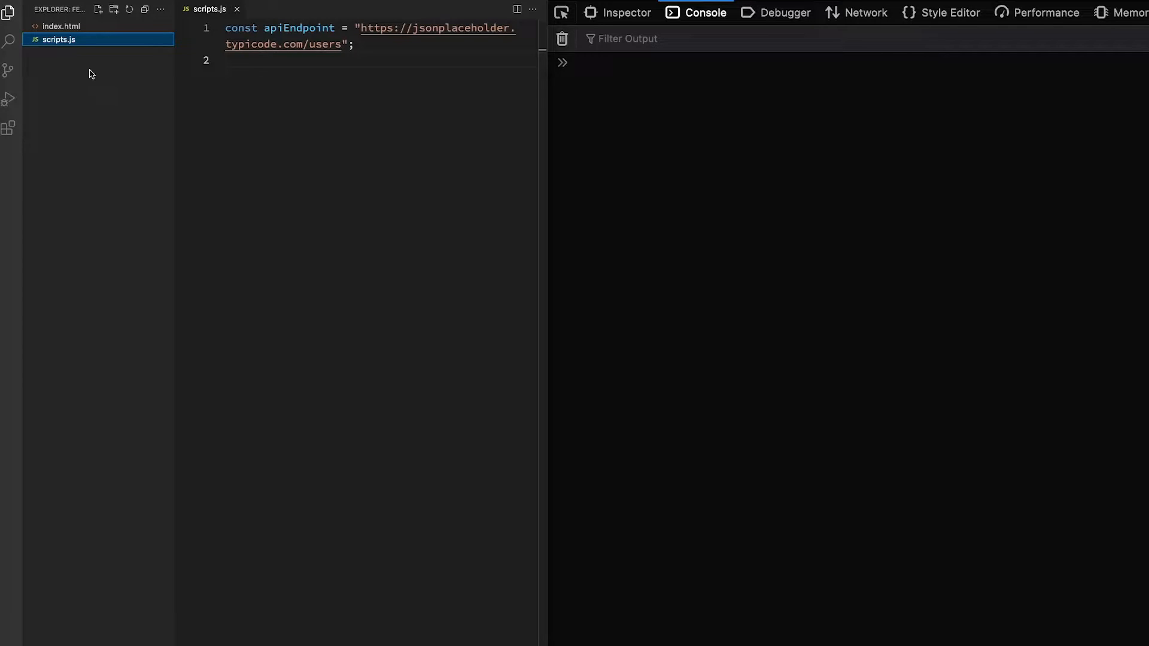
{"action": "mouse_move", "coordinate": [60, 26]}
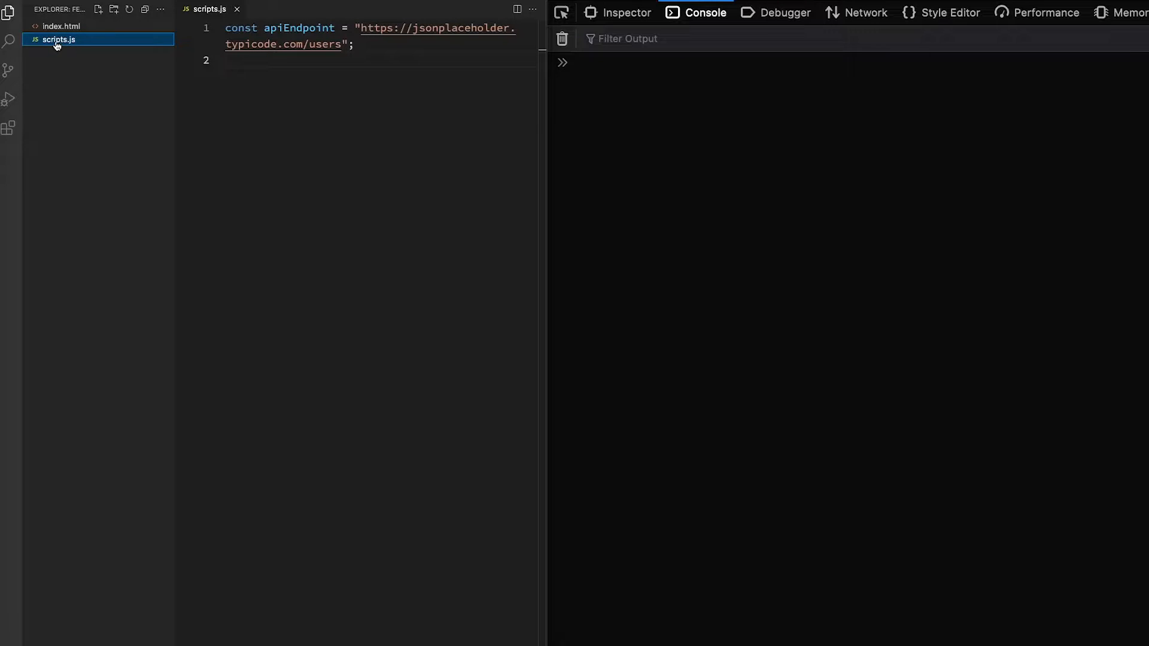
{"action": "mouse_move", "coordinate": [698, 345]}
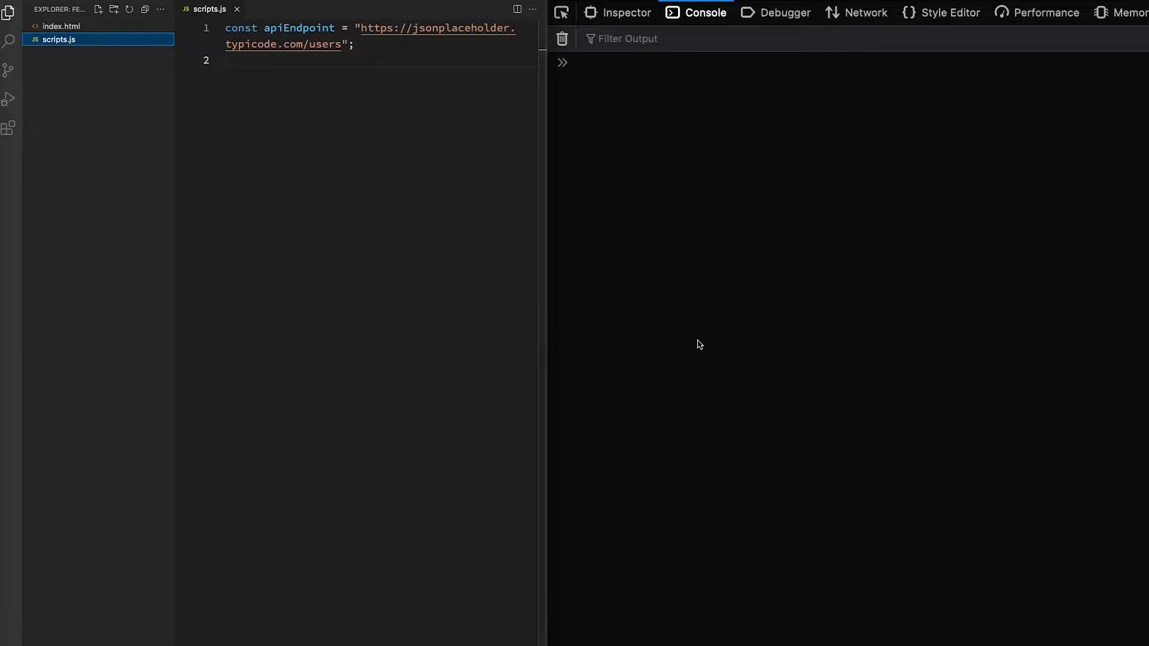
{"action": "mouse_move", "coordinate": [766, 173]}
{"action": "type", "text": "c"}
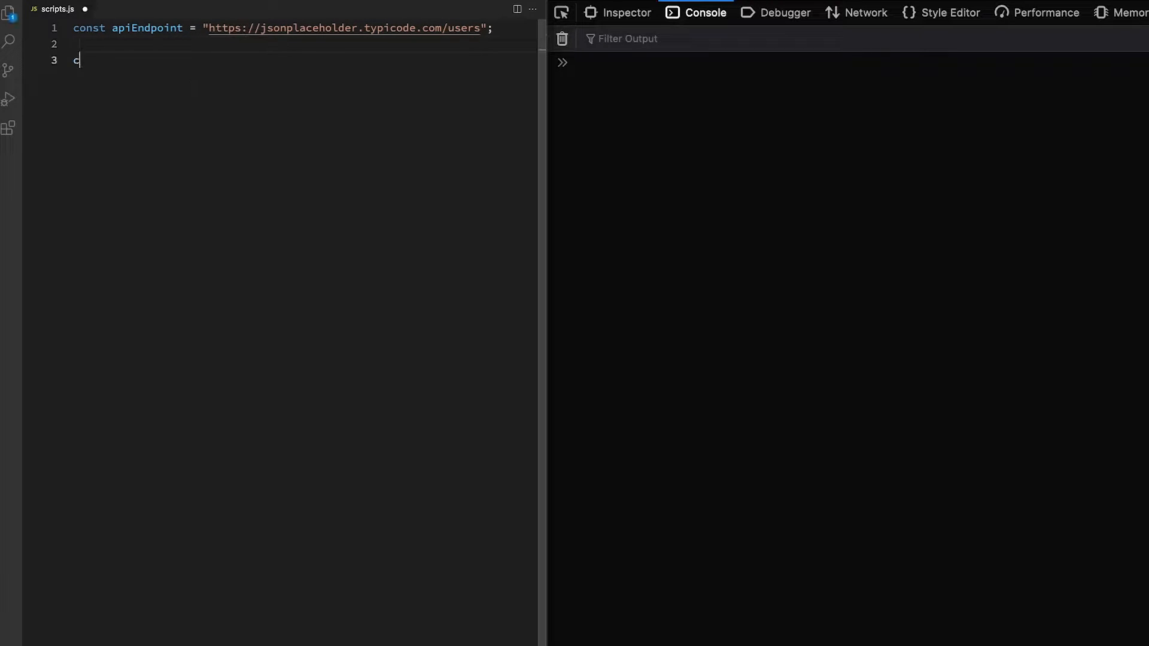
- Log "hello" to the browser console as a test, then delete that line
{"action": "type", "text": "onsole.log(\""}
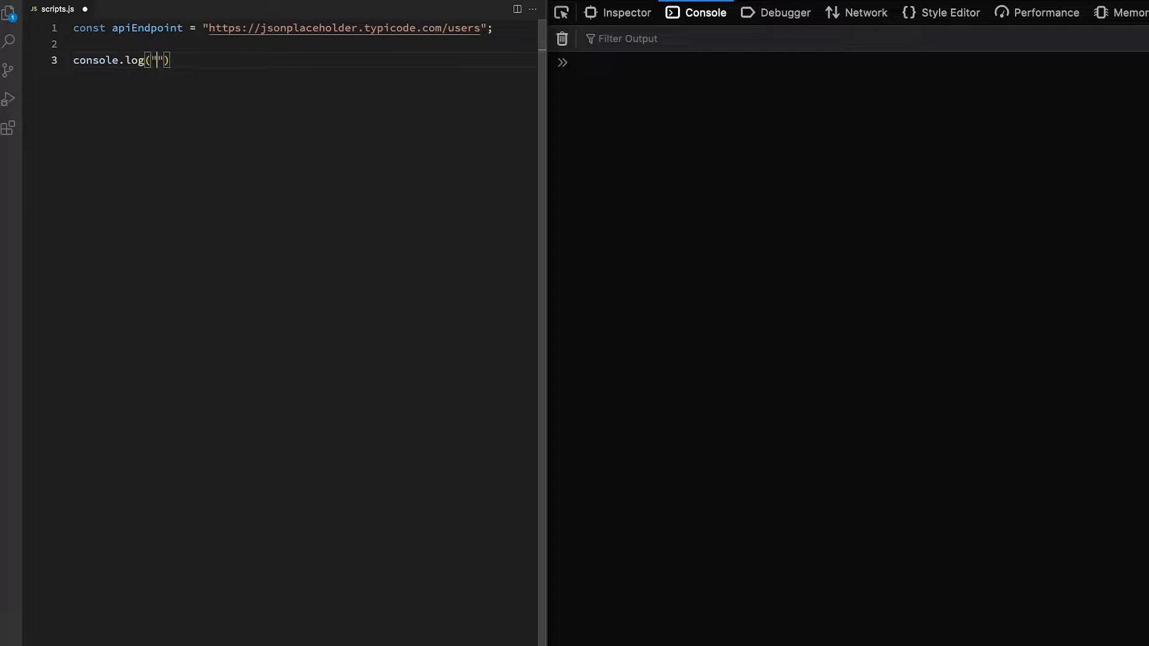
{"action": "type", "text": "hello"}
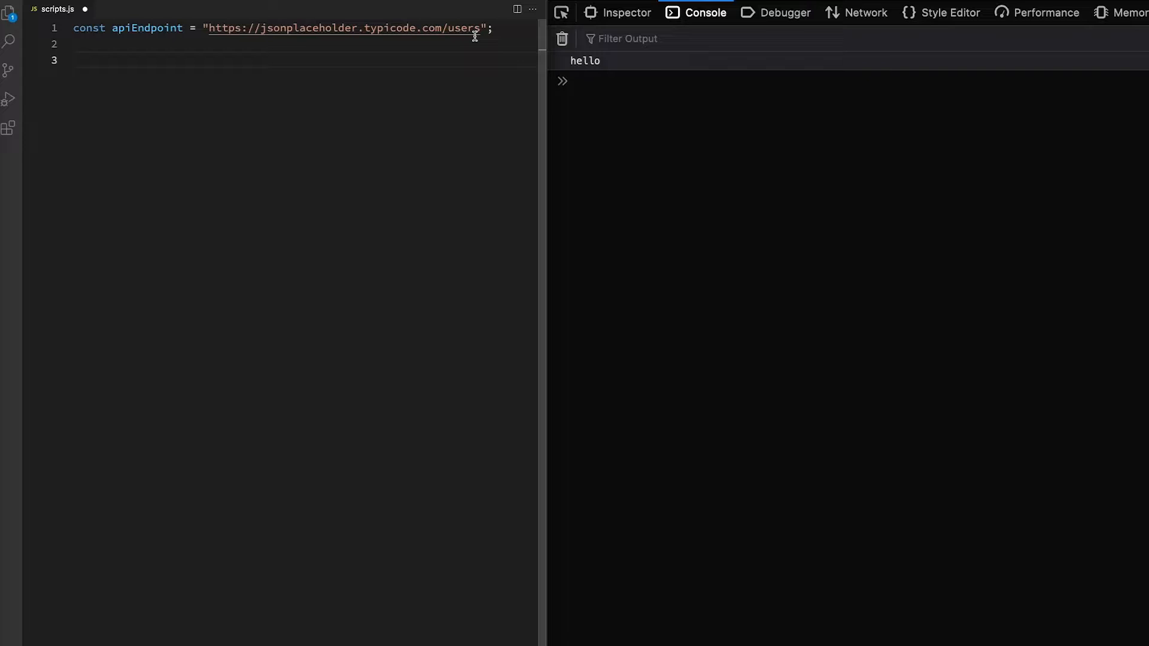
{"action": "left_click", "coordinate": [120, 63]}
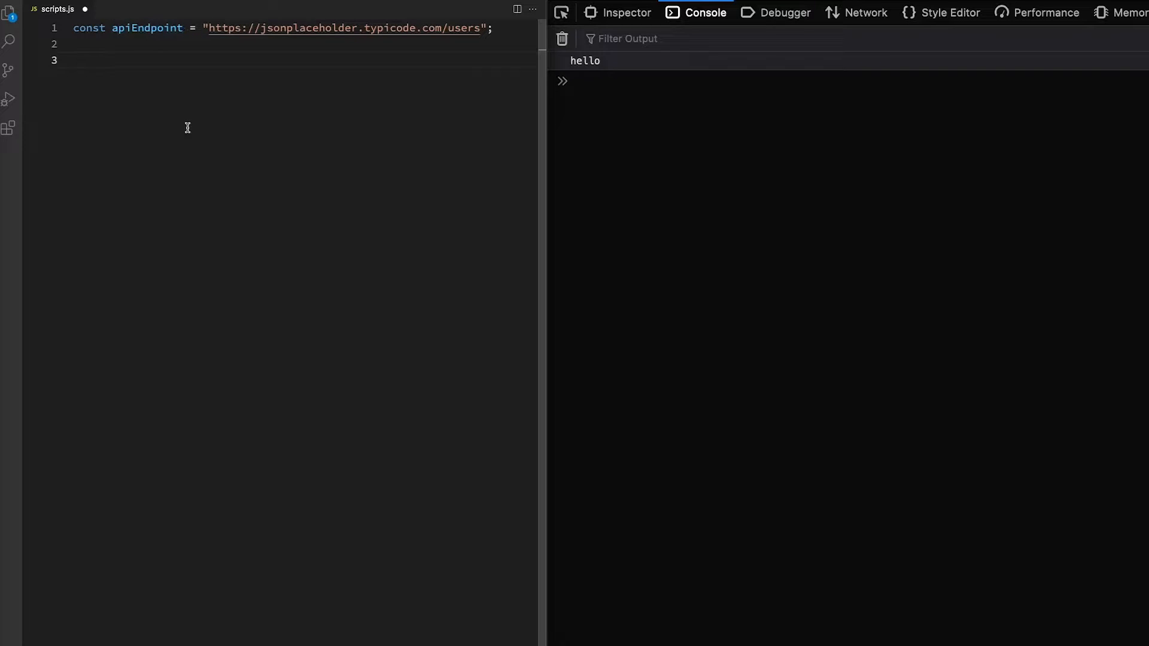
{"action": "left_click", "coordinate": [73, 60]}
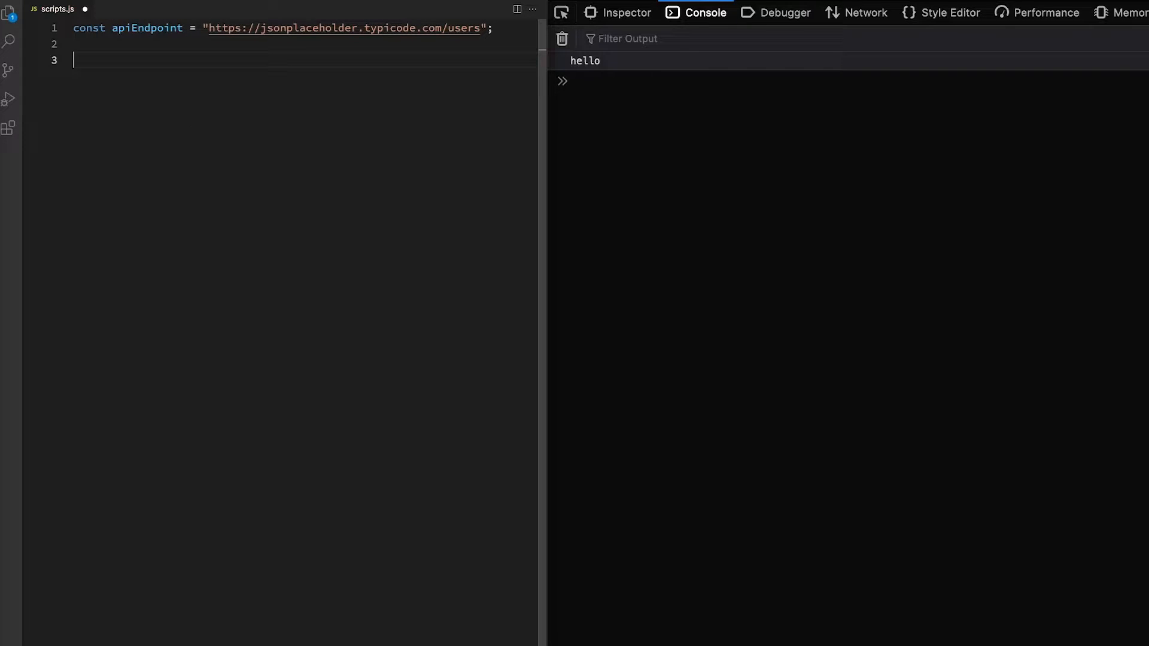
- Declare an empty async arrow function getData and call getData(); below it
{"action": "type", "text": "const"}
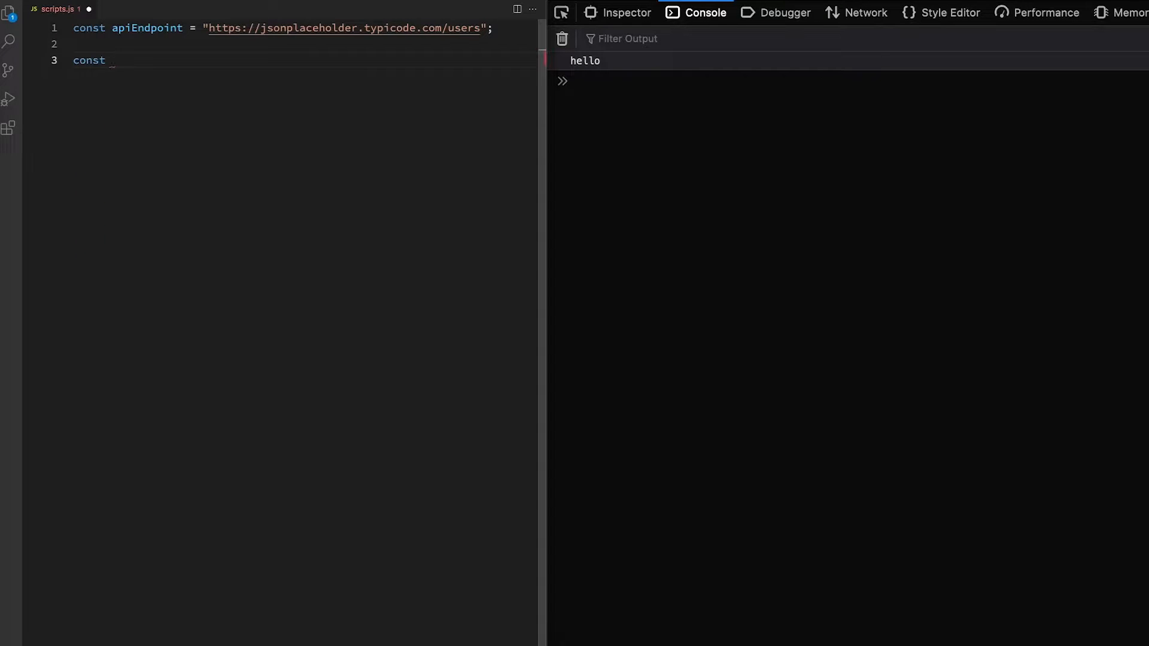
{"action": "type", "text": "getData"}
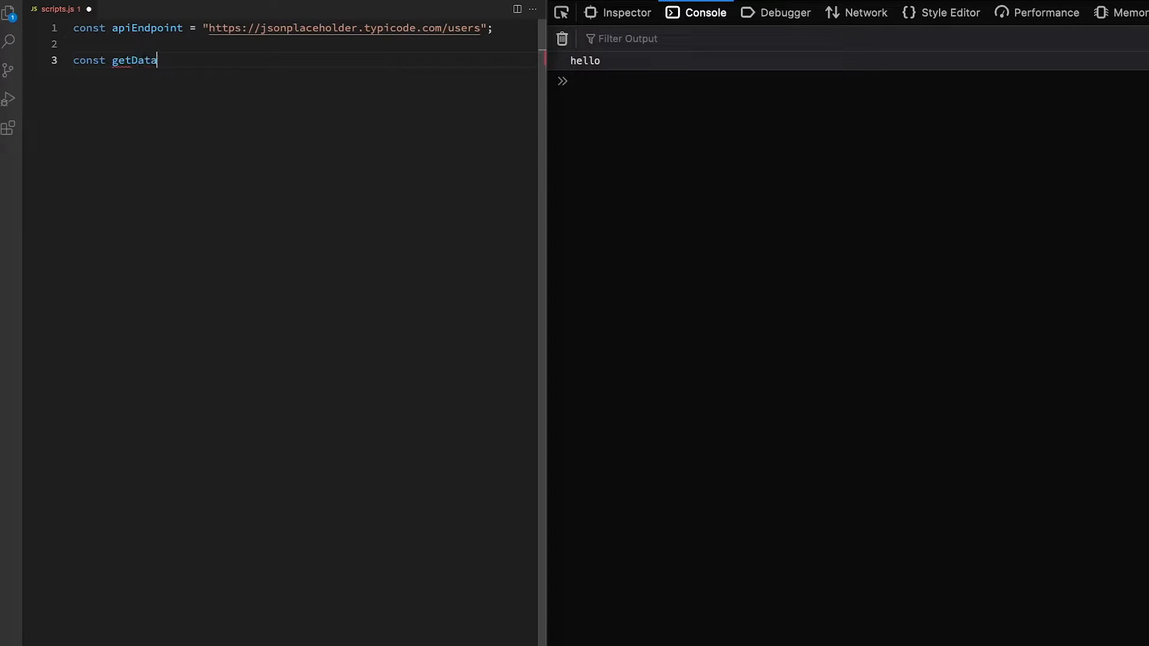
{"action": "type", "text": "= async"}
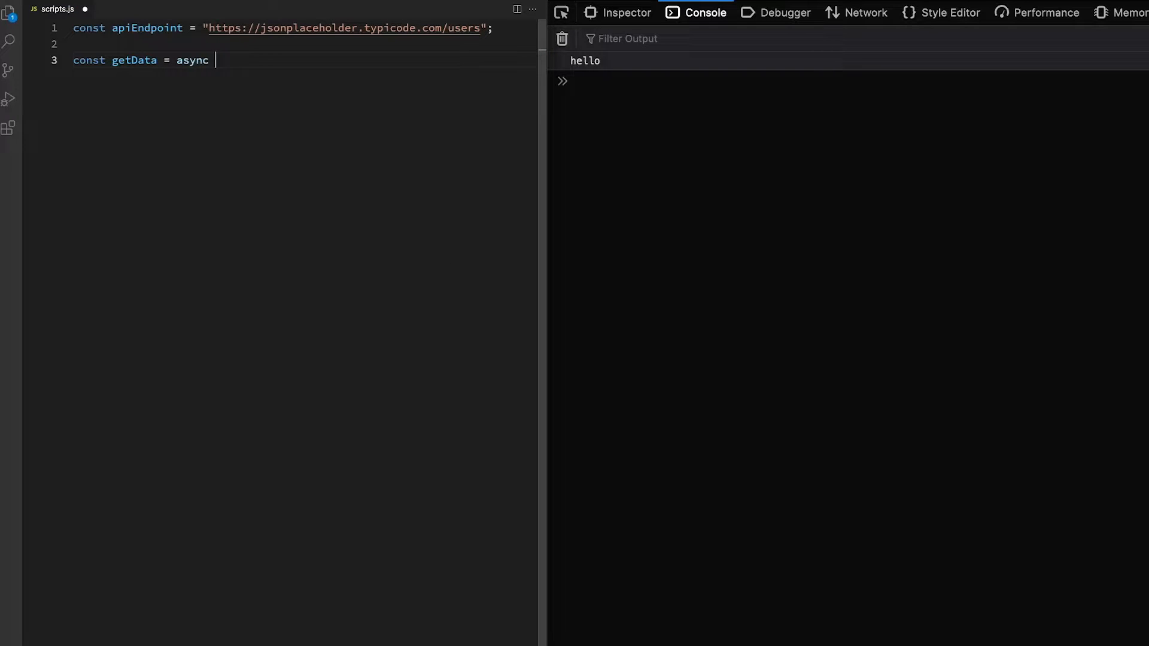
{"action": "type", "text": "() =>"}
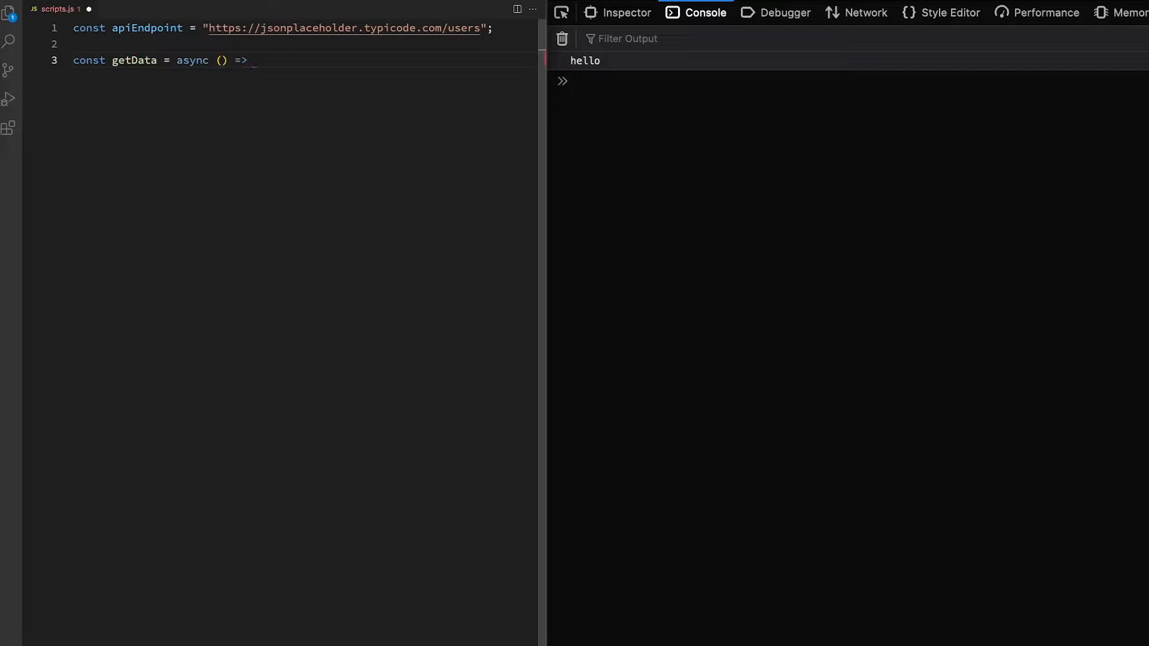
{"action": "type", "text": "{"}
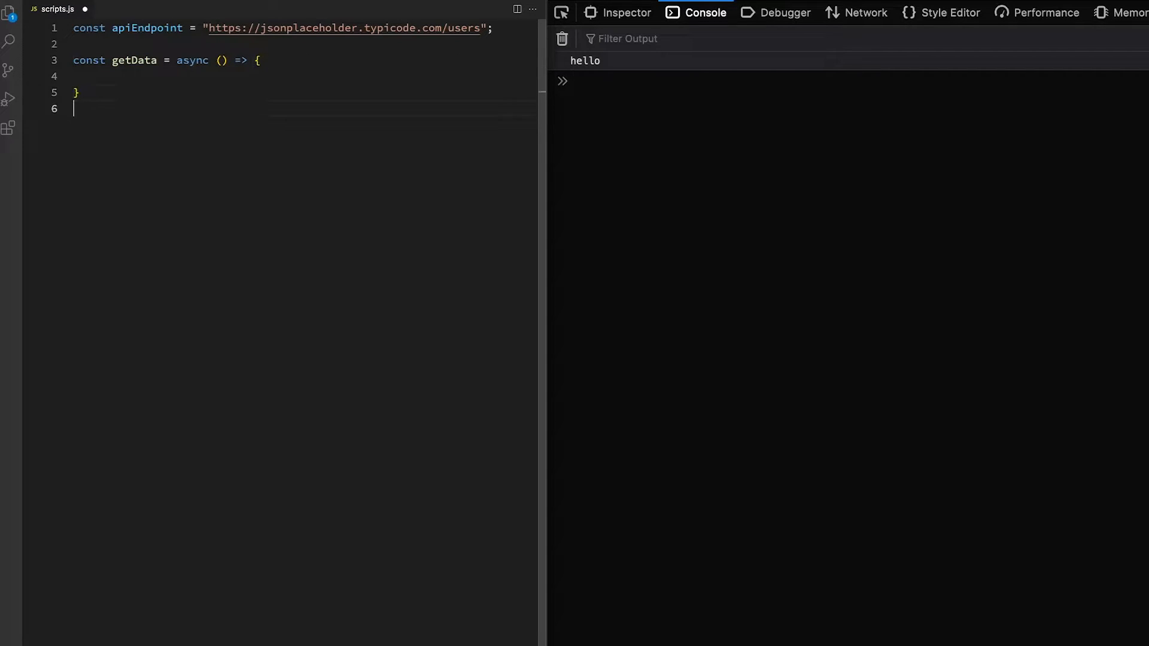
{"action": "type", "text": "getData("}
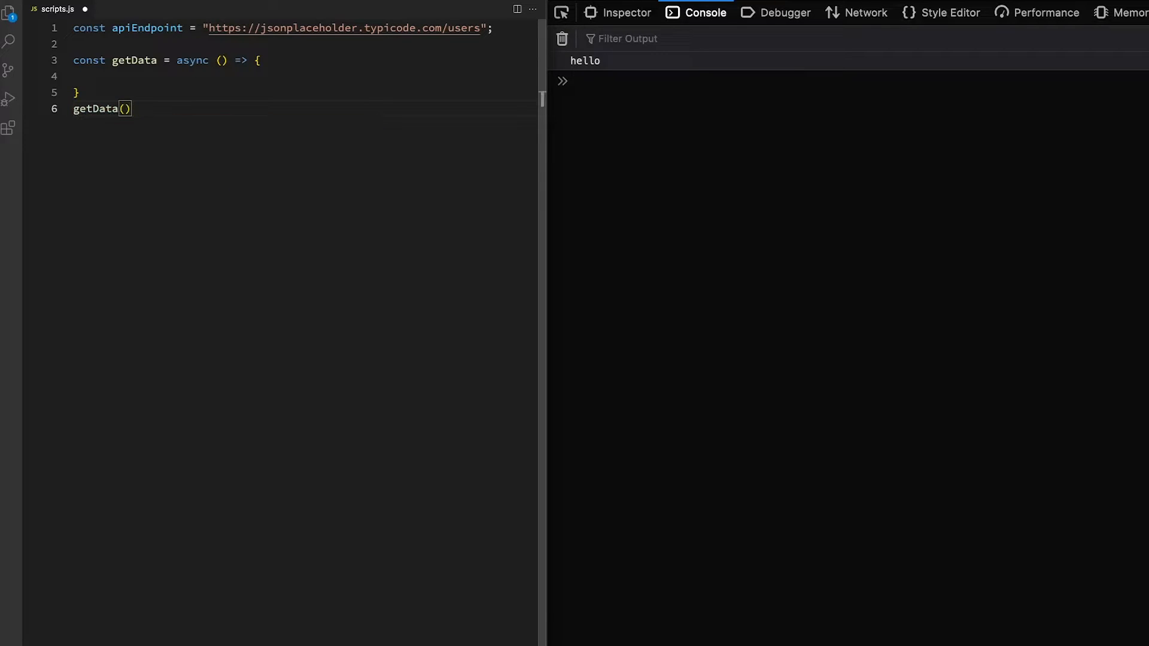
{"action": "type", "text": ";"}
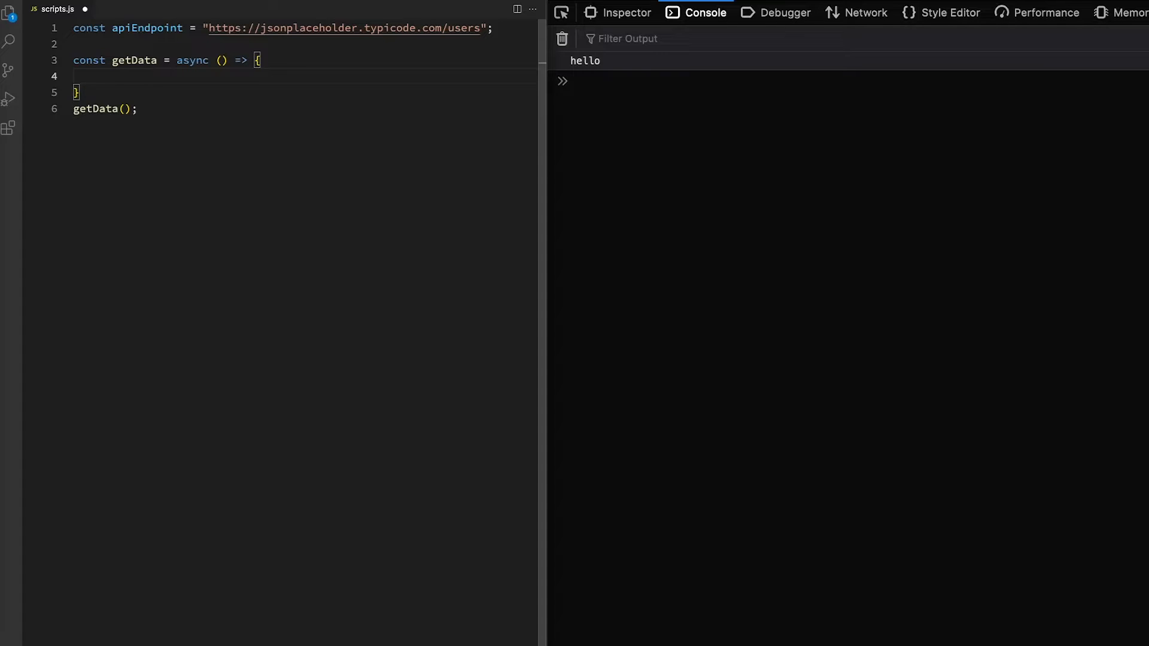
- Add const res = await fetch(apiEndpoint); and console.log(res); inside getData
{"action": "type", "text": "const"}
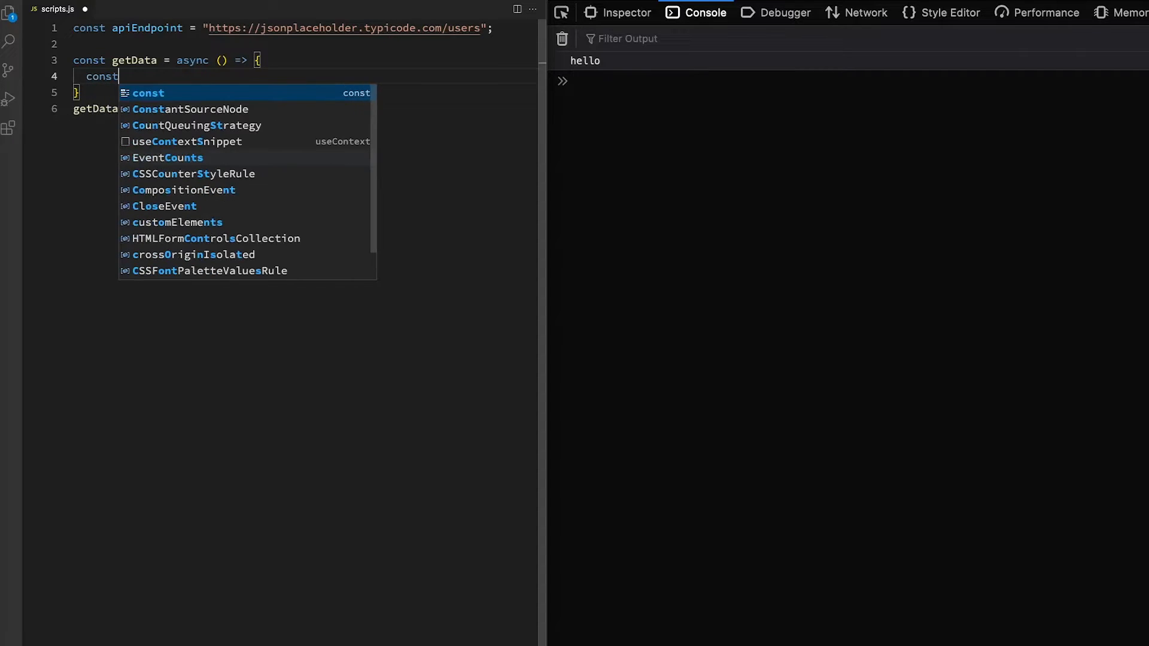
{"action": "type", "text": "res"}
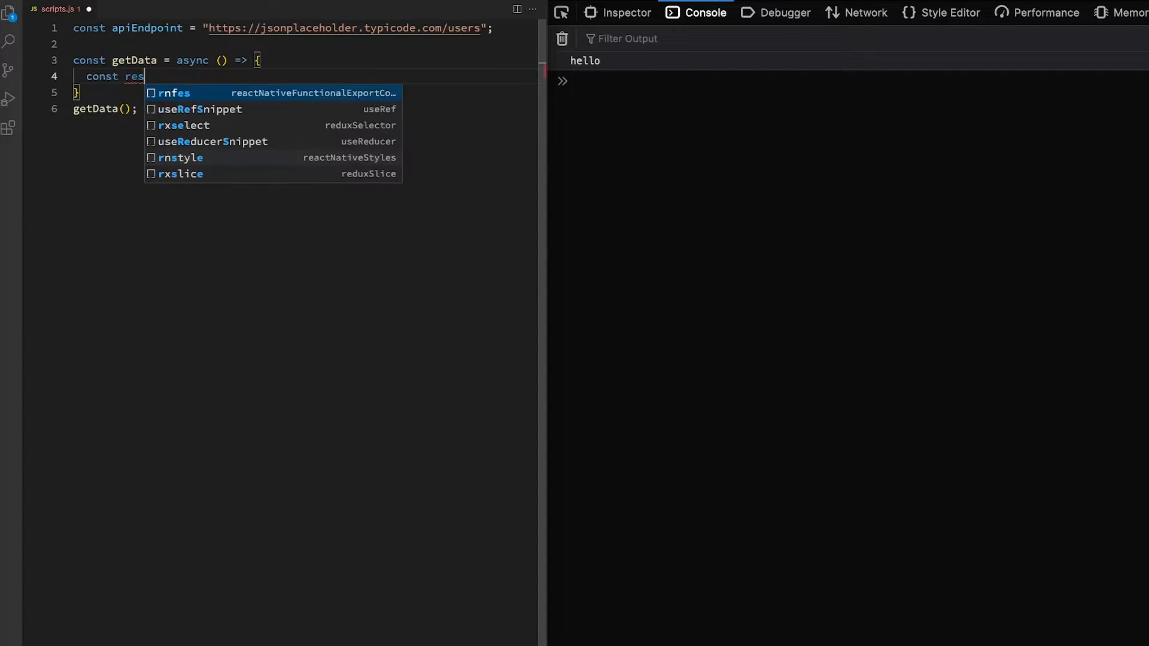
{"action": "type", "text": "= a"}
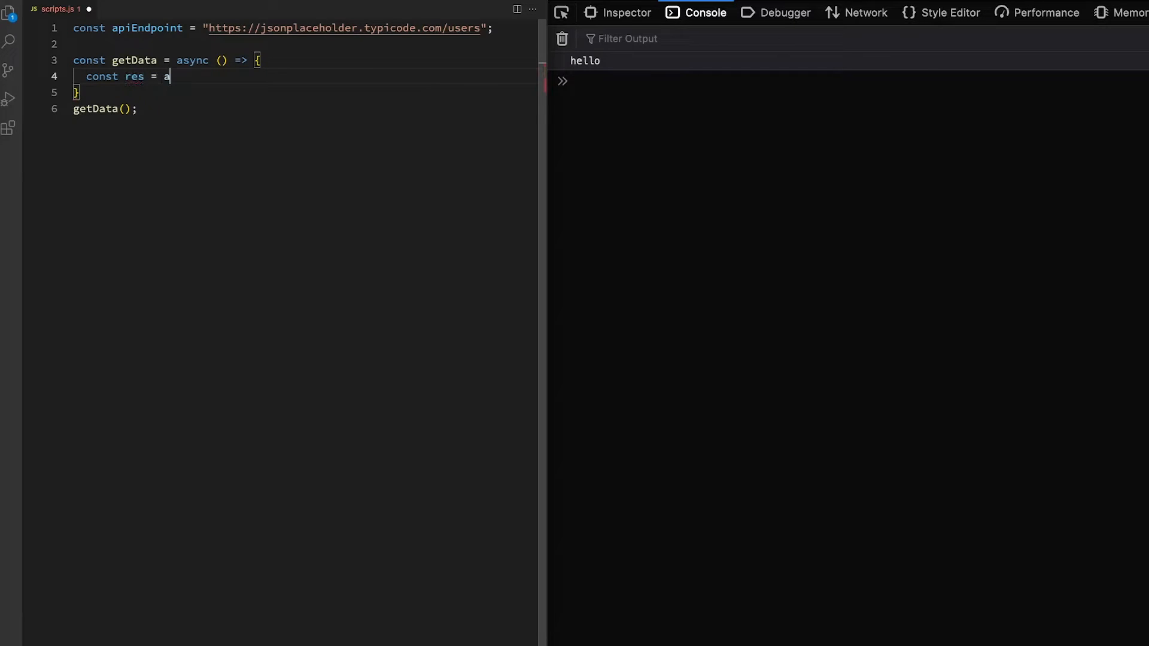
{"action": "type", "text": "wait"}
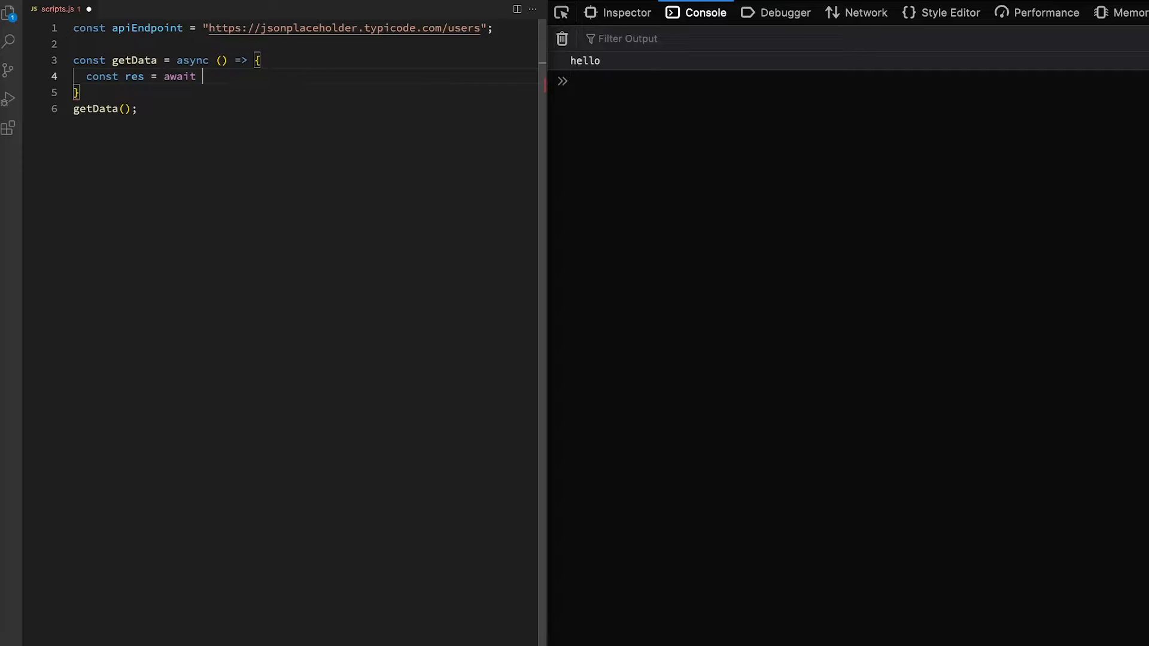
{"action": "type", "text": "fetch()"}
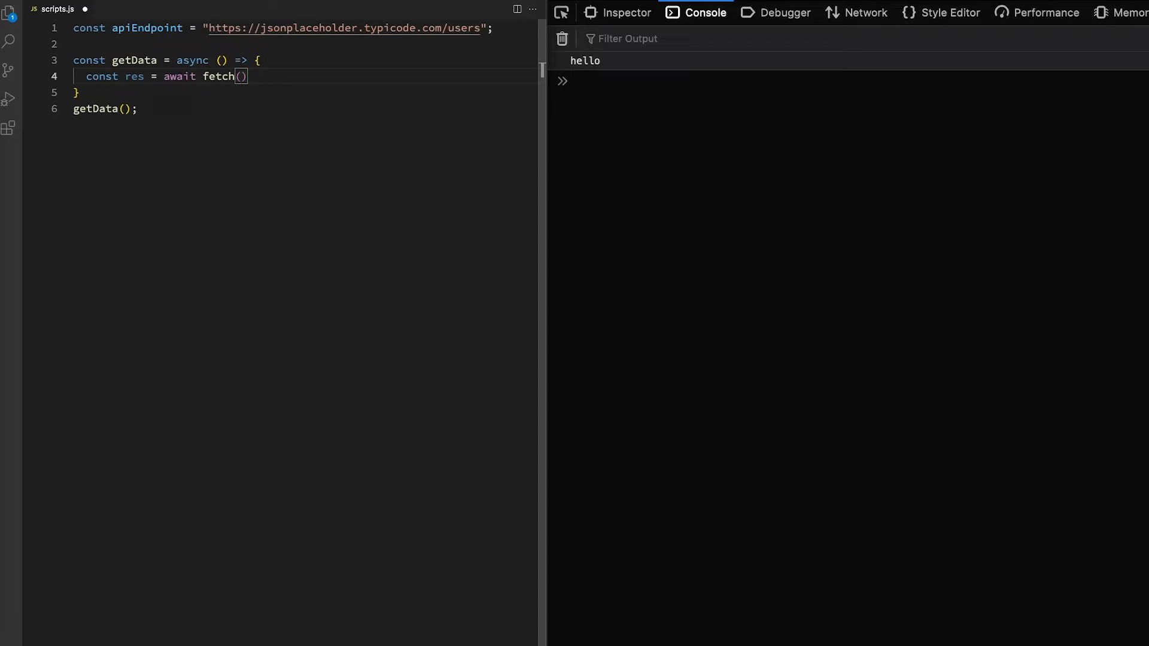
{"action": "type", "text": "apiEndpoint"}
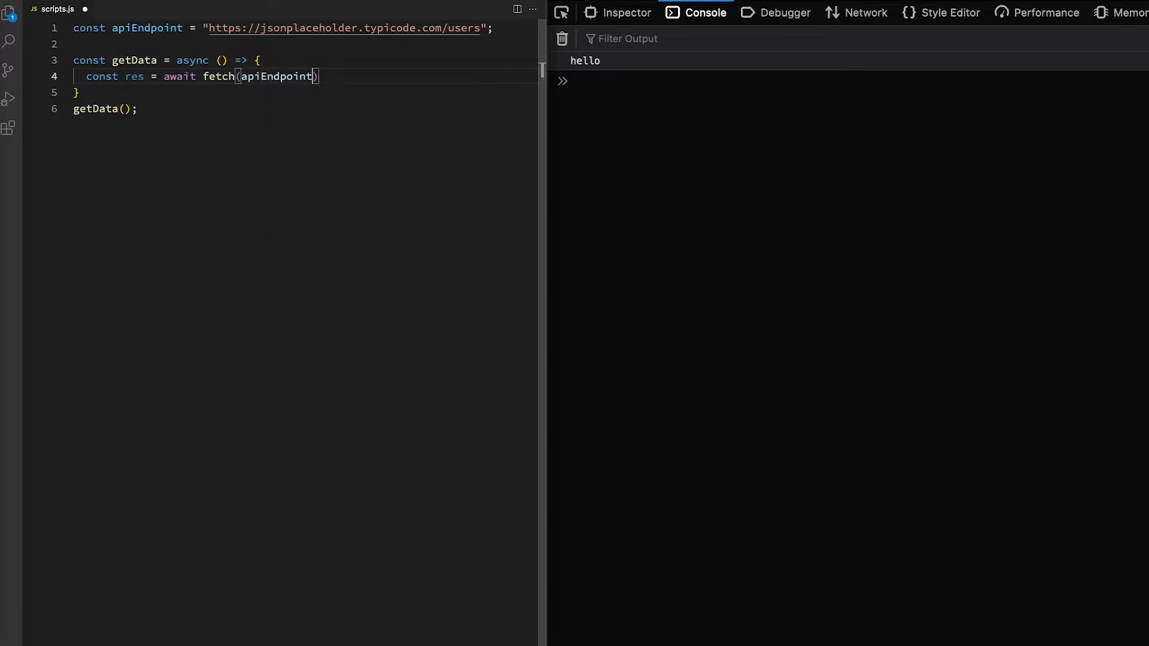
{"action": "type", "text": "console.log("}
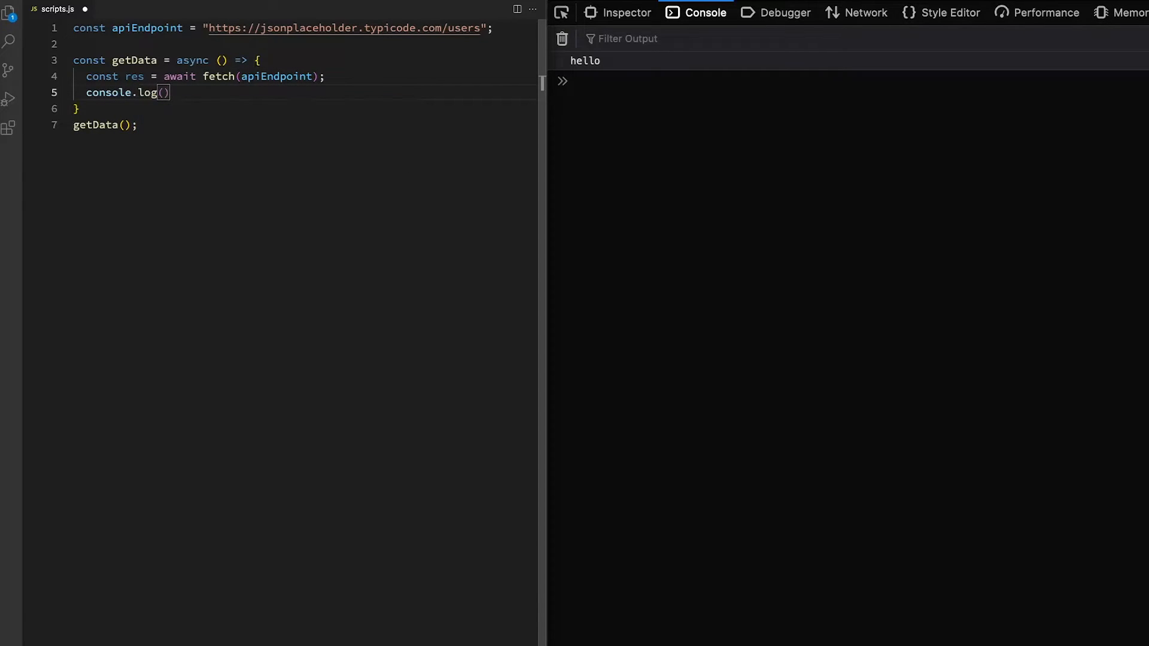
{"action": "type", "text": ";"}
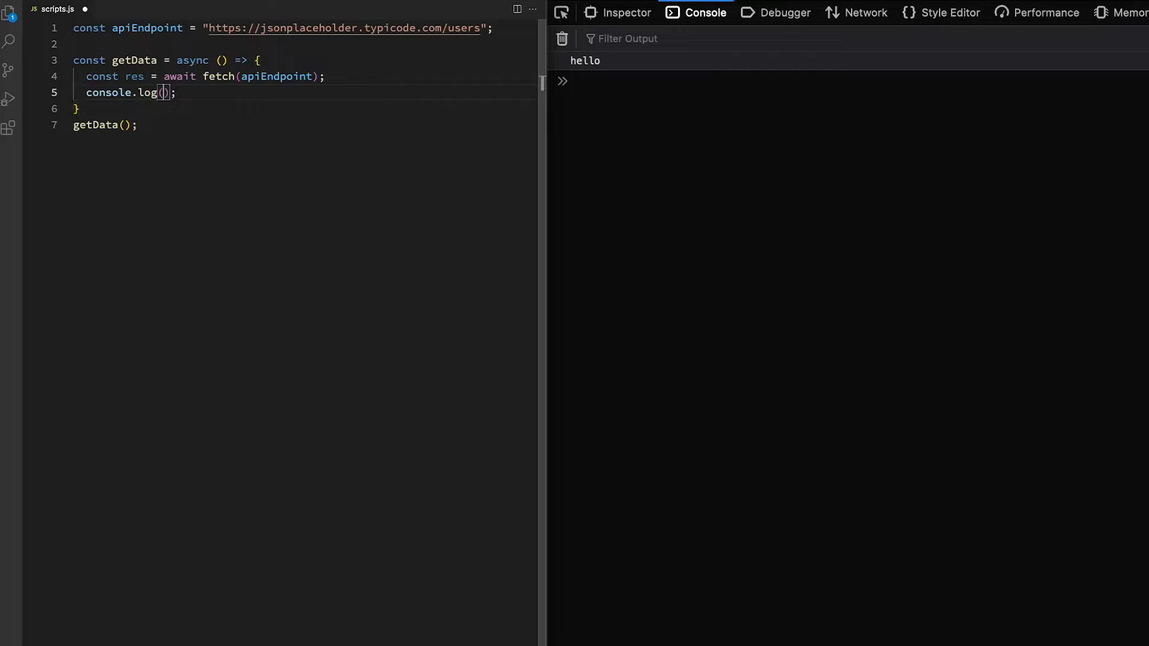
{"action": "type", "text": "res"}
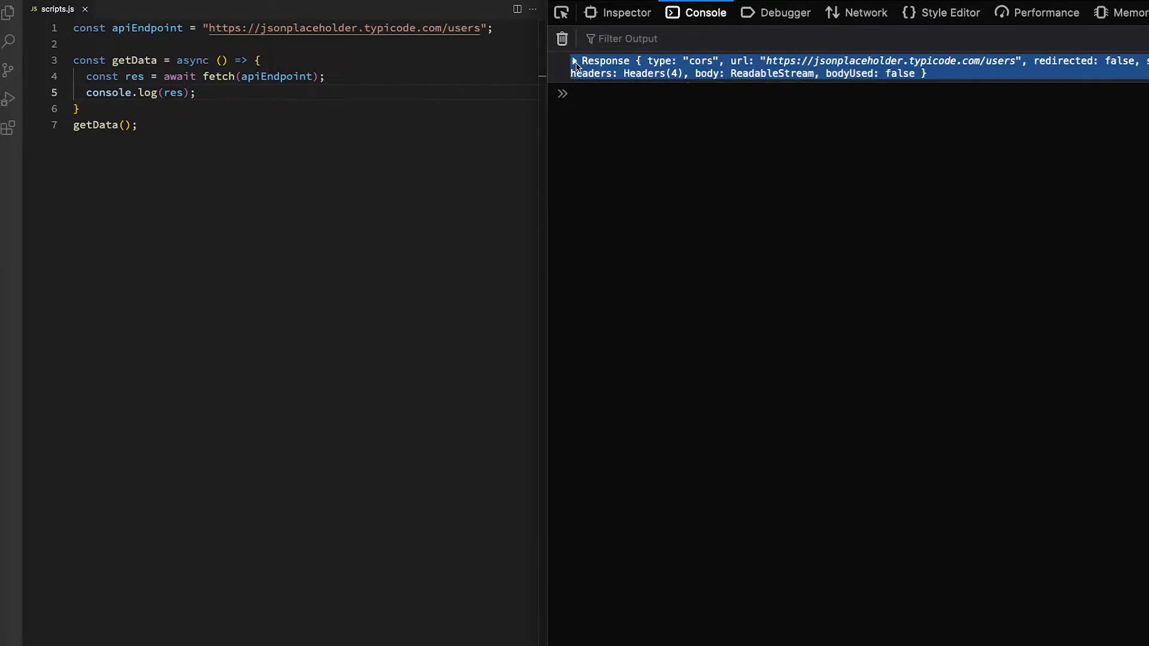
- Expand the logged Response in the console to see status 200 and ok: true
{"action": "left_click", "coordinate": [575, 61]}
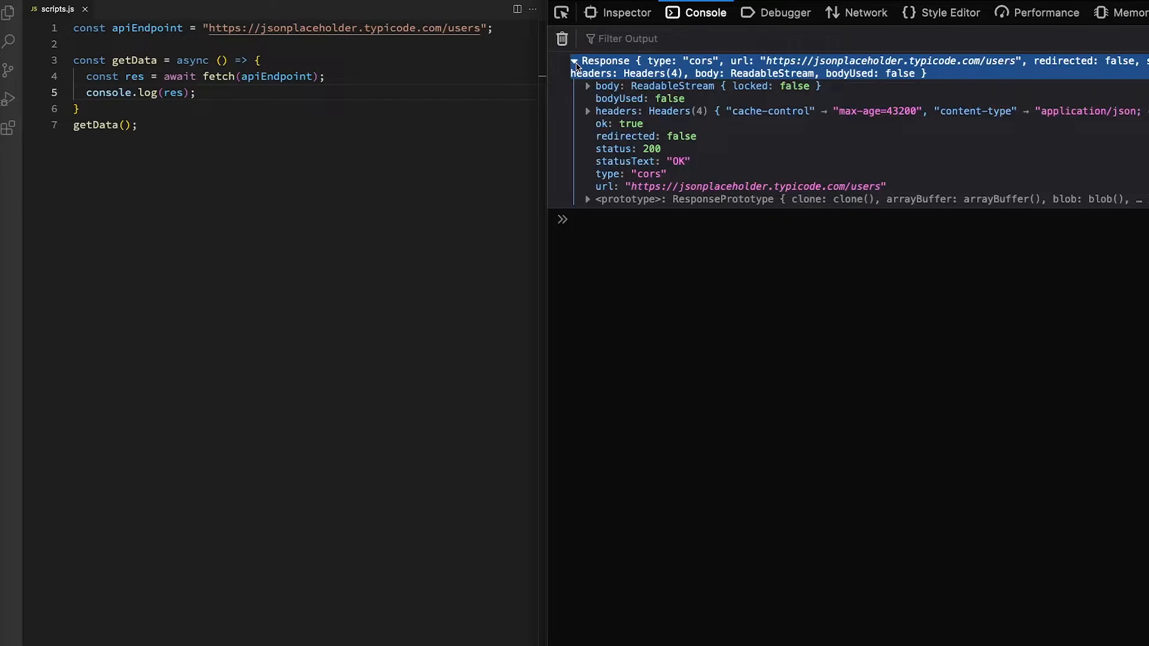
{"action": "mouse_move", "coordinate": [651, 98]}
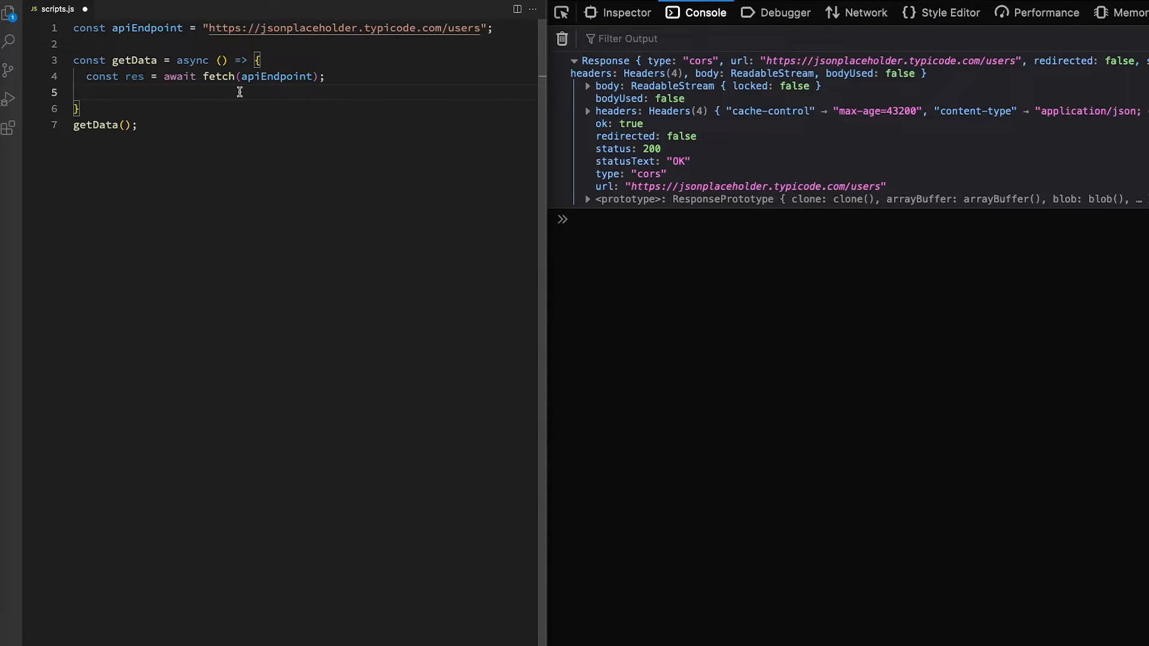
- Parse the response with const data = await res.json(); and log data
{"action": "type", "text": "const da"}
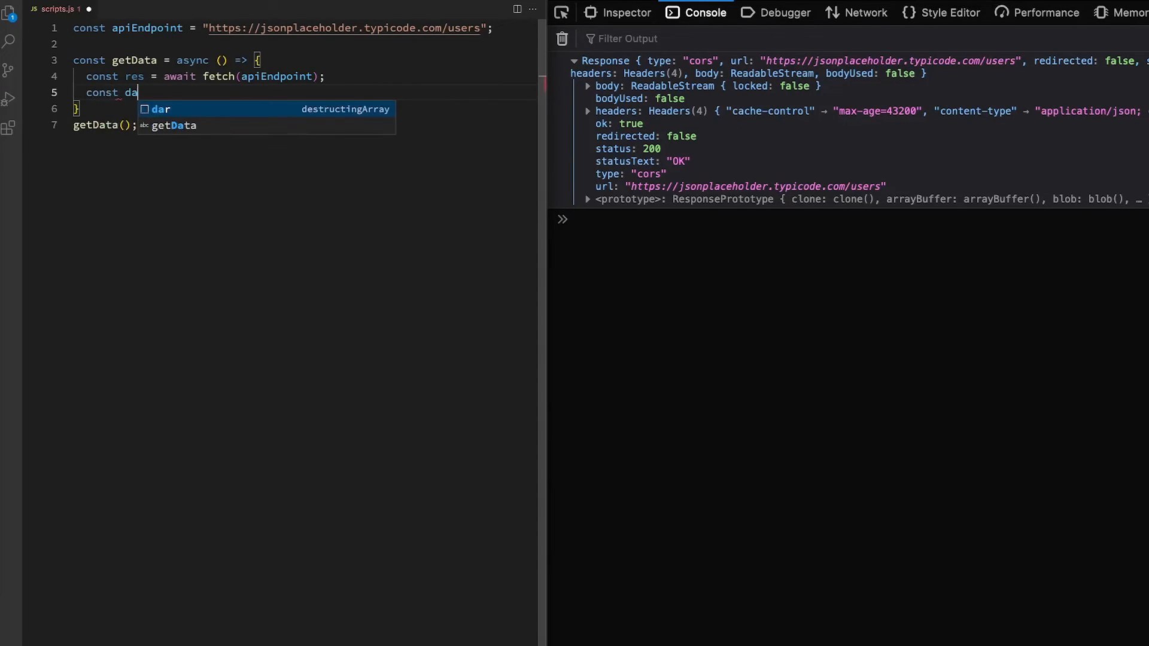
{"action": "type", "text": "ta = await"}
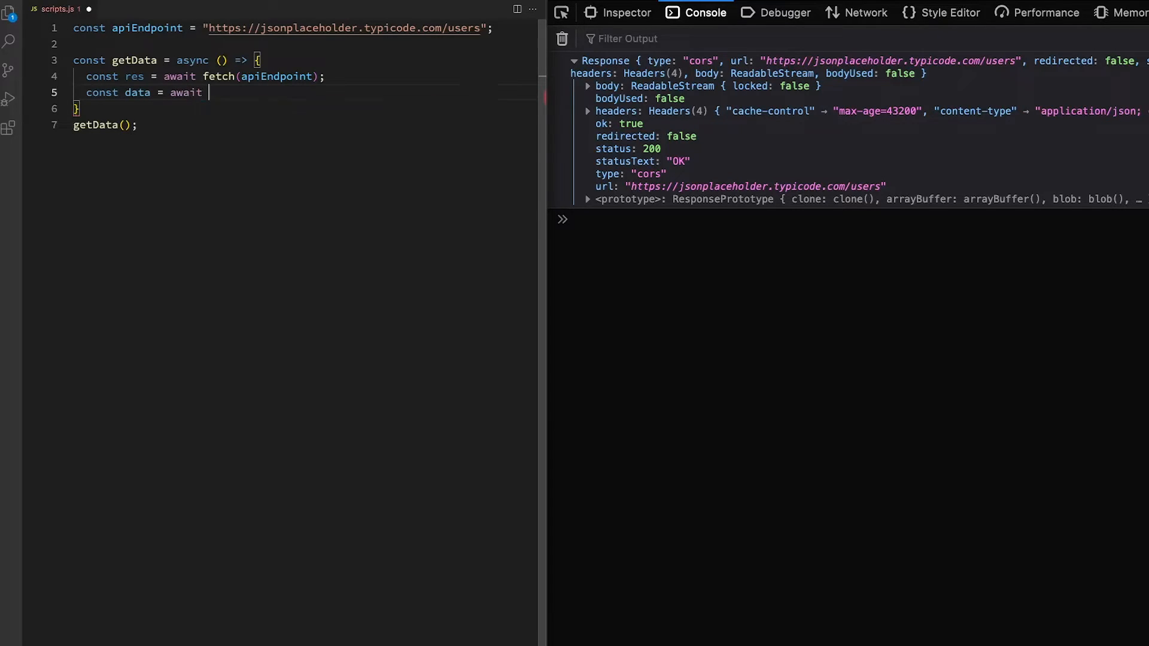
{"action": "type", "text": "res.json("}
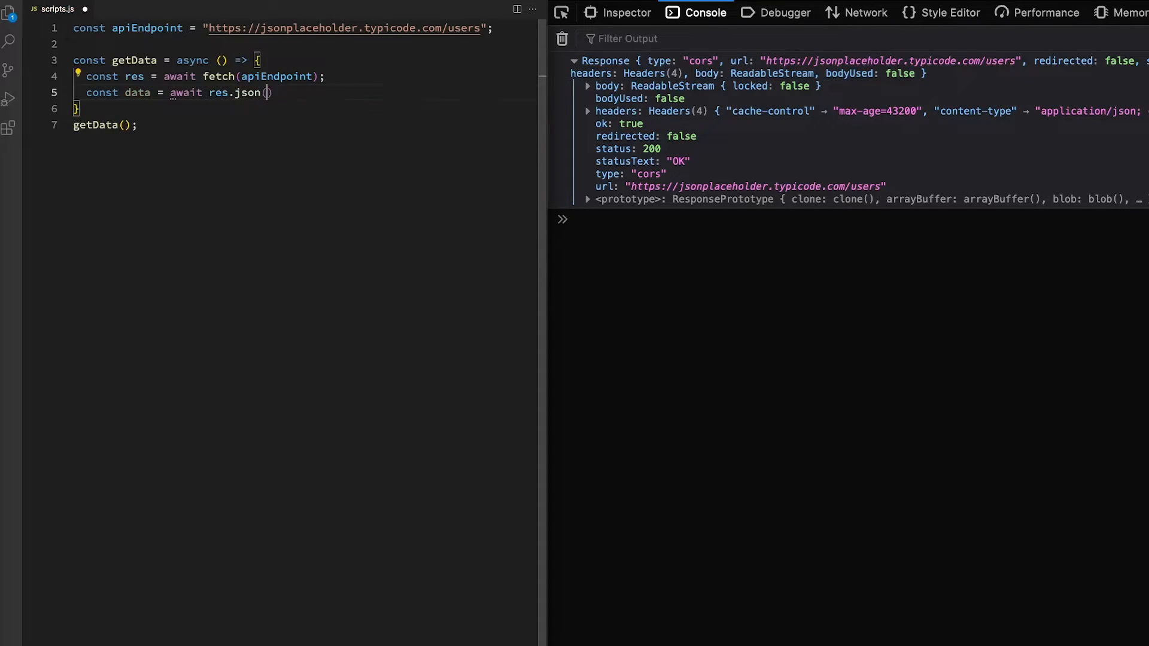
{"action": "key", "text": "Enter"}
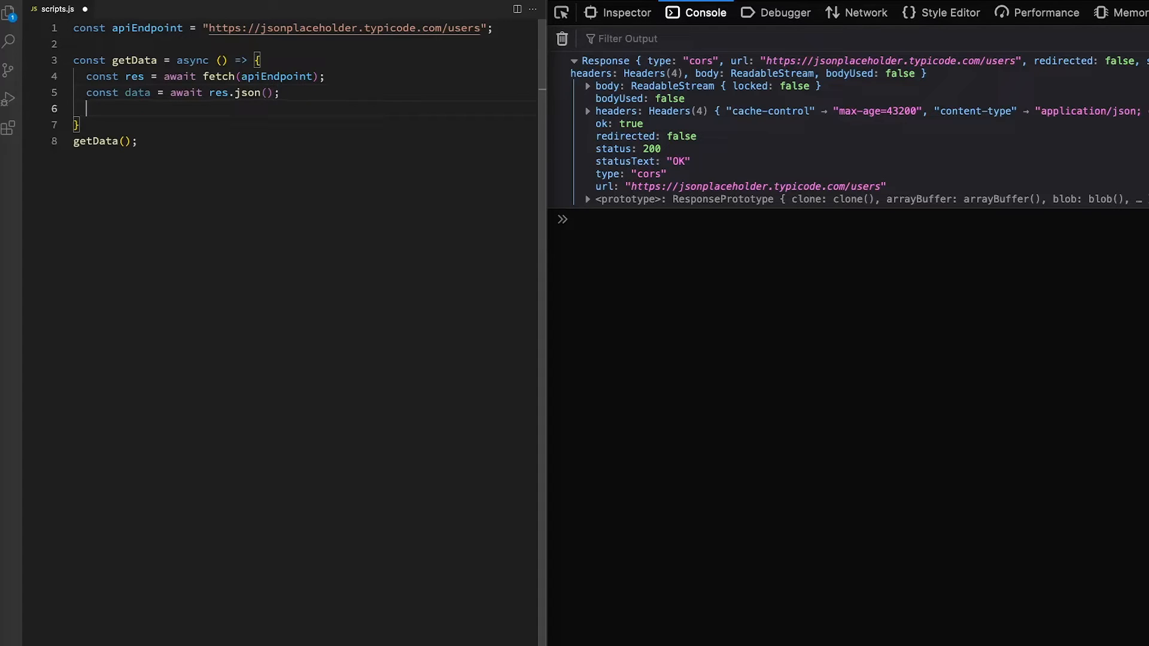
{"action": "type", "text": "console."}
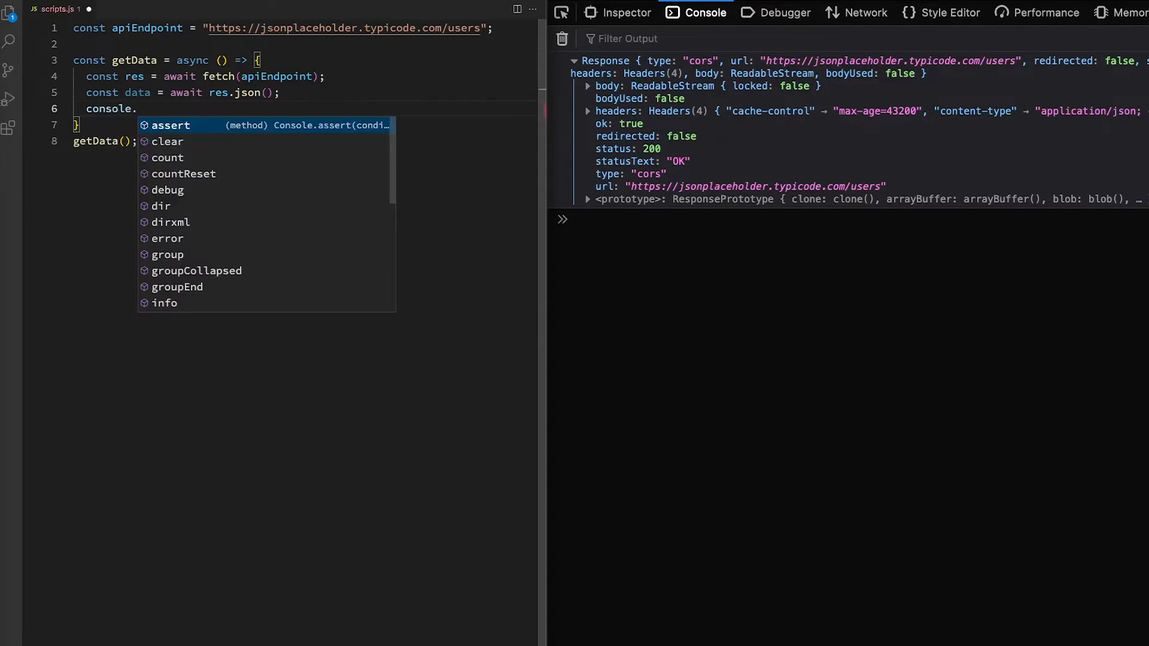
{"action": "type", "text": "log"}
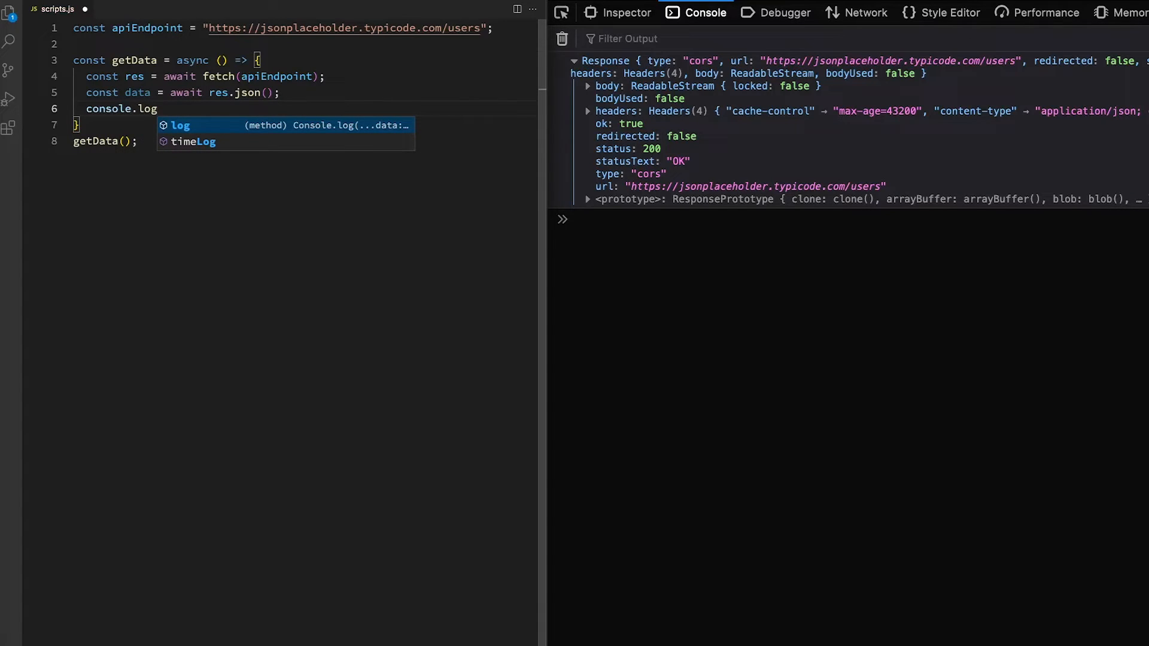
{"action": "type", "text": "(data);"}
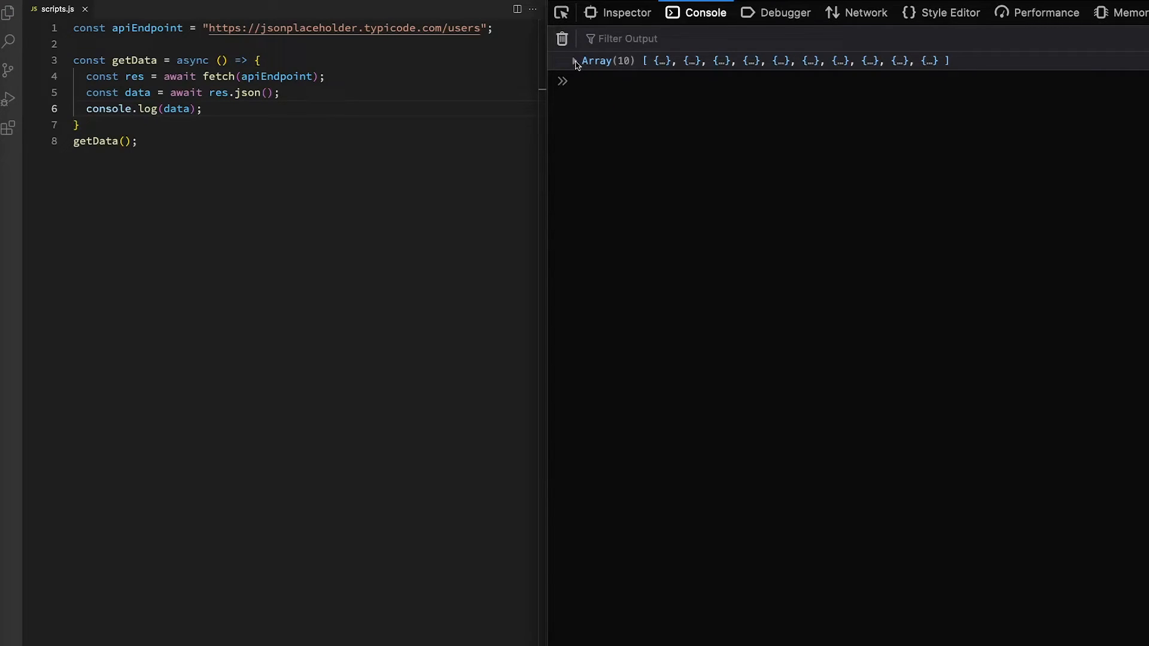
- Expand Array(10) and the Leanne Graham and Ervin Howell user entries
{"action": "left_click", "coordinate": [575, 61]}
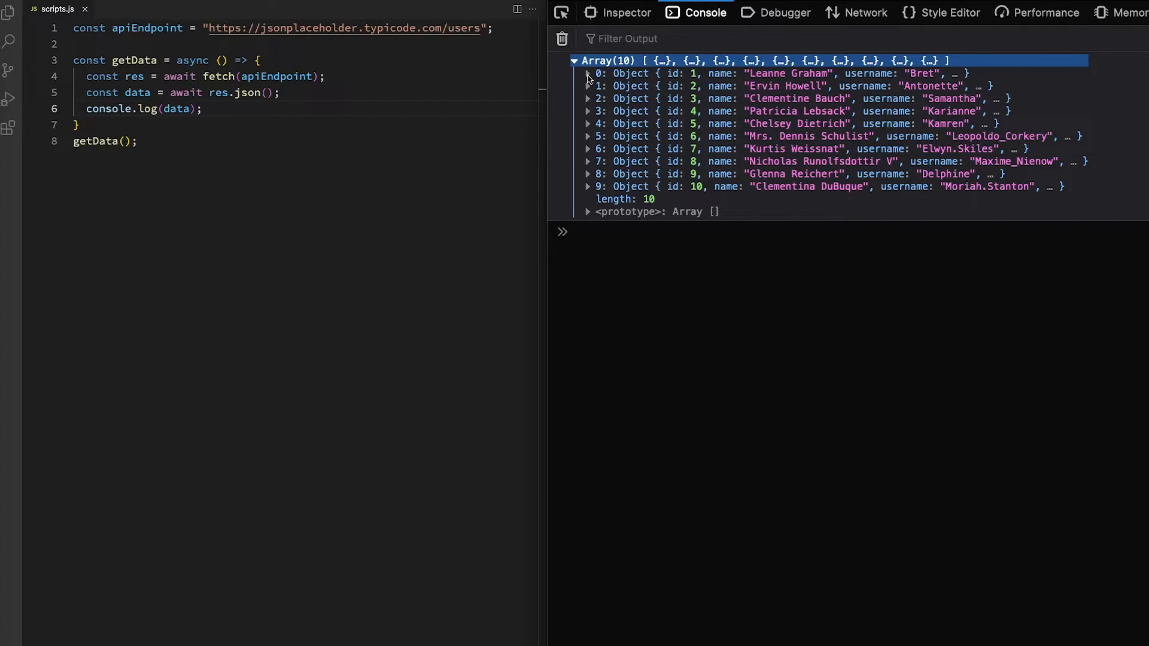
{"action": "left_click", "coordinate": [588, 73]}
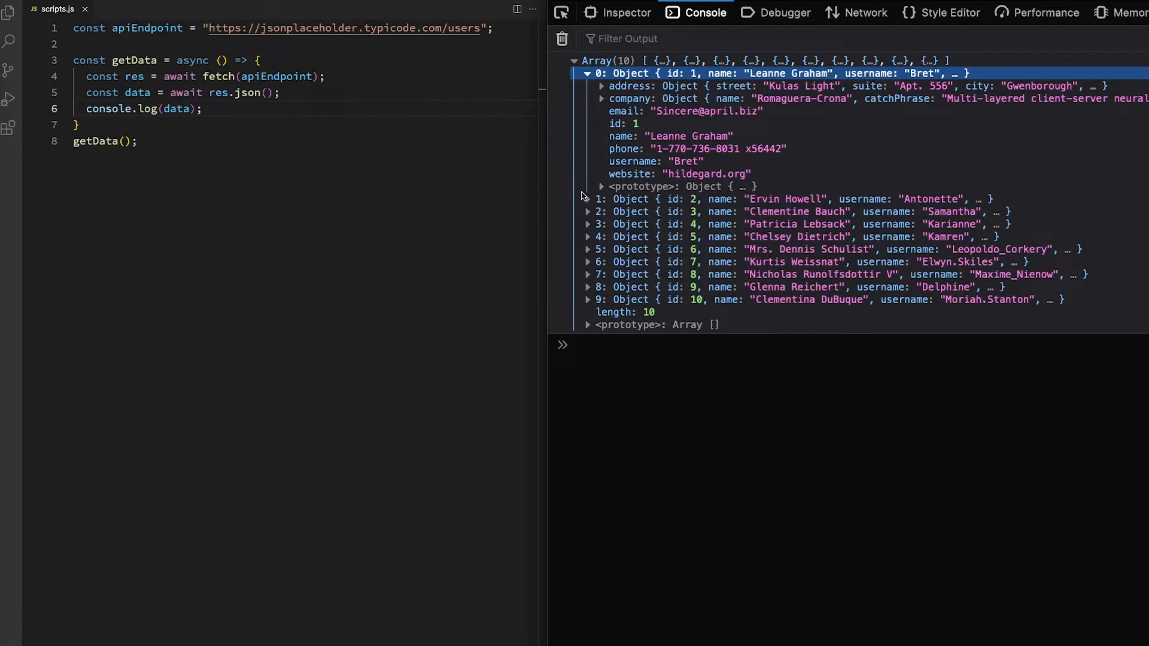
{"action": "left_click", "coordinate": [588, 199]}
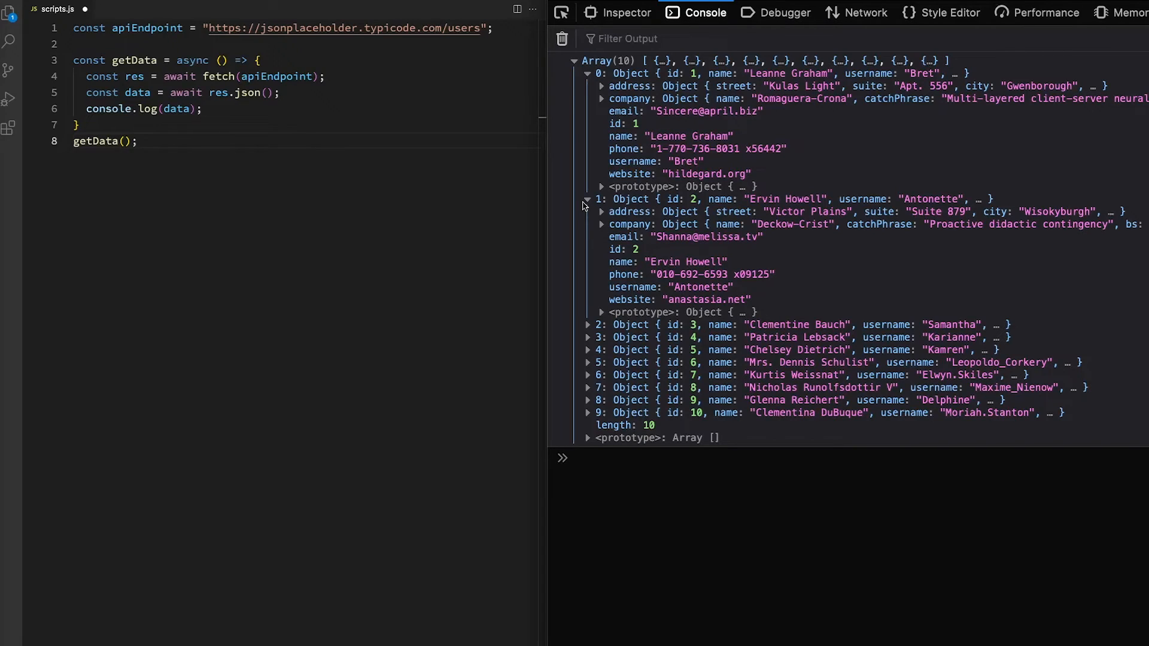
{"action": "mouse_move", "coordinate": [355, 86]}
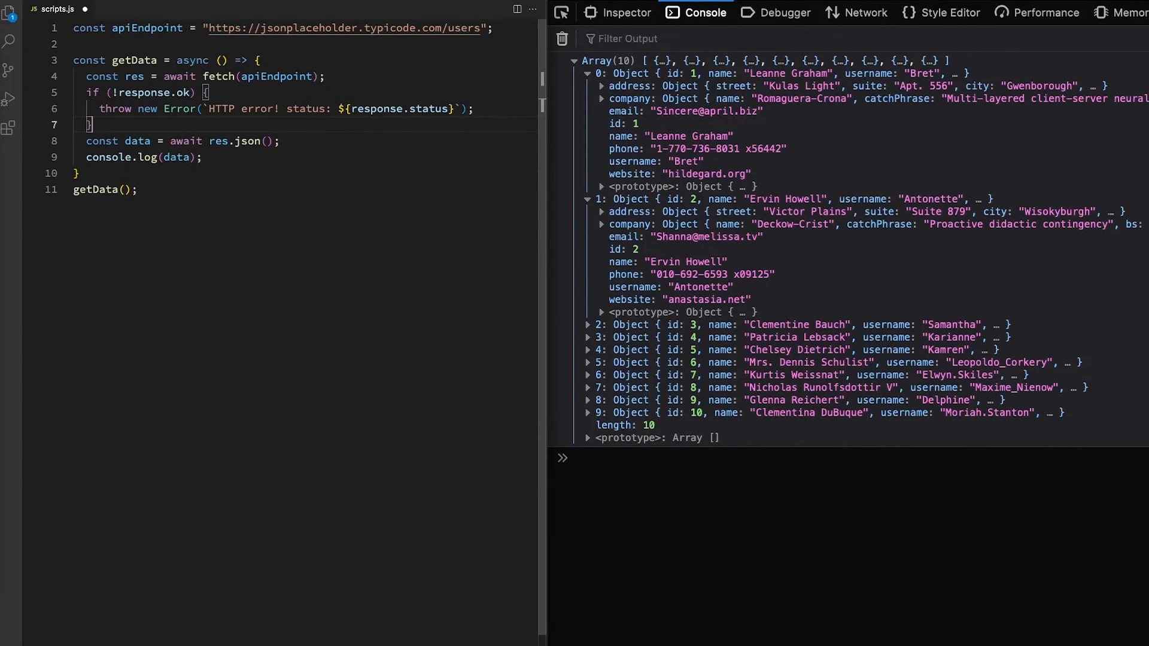
{"action": "mouse_move", "coordinate": [219, 76]}
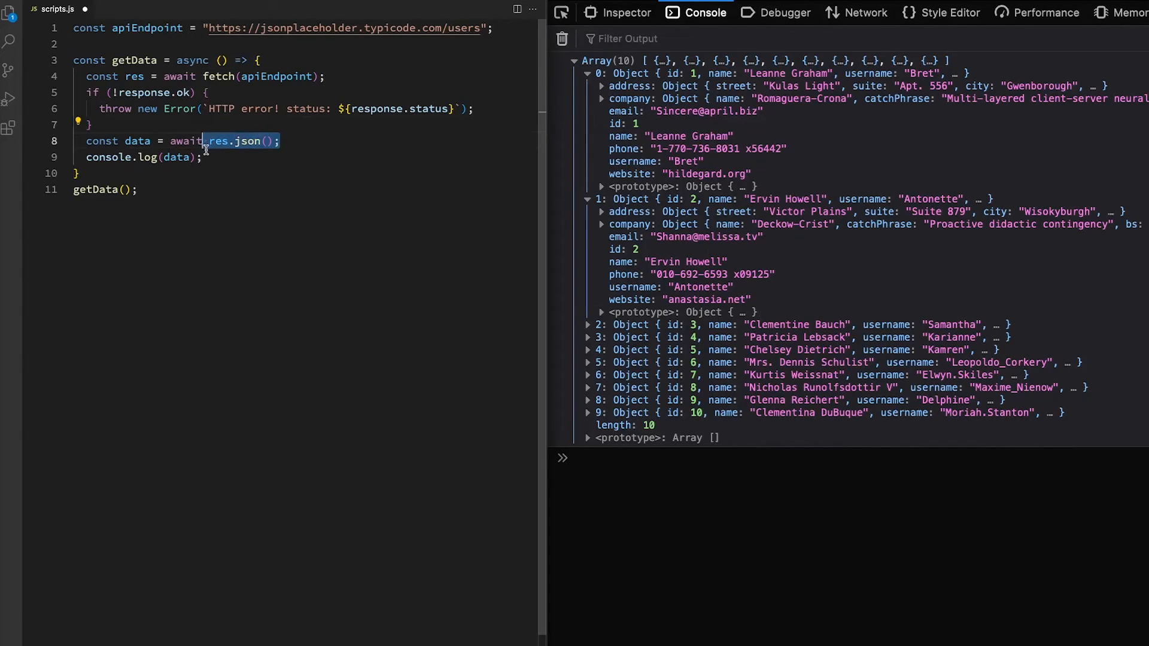
{"action": "mouse_move", "coordinate": [120, 117]}
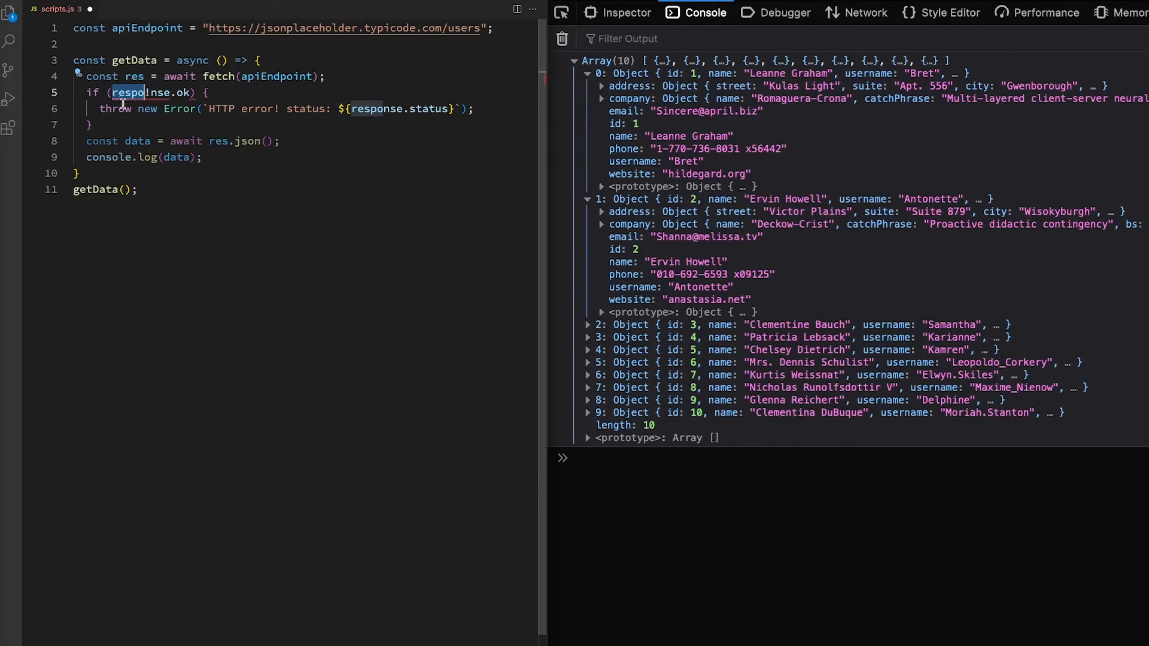
- Insert an if (!response.ok) check that throws an HTTP error with the status
{"action": "type", "text": "!"}
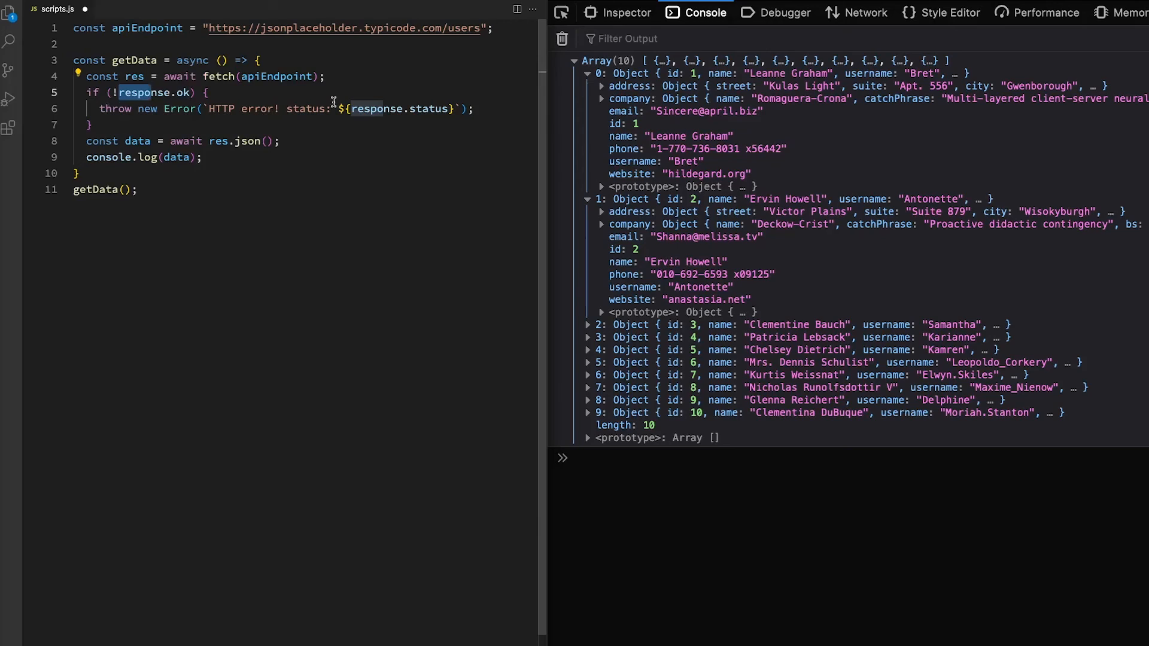
{"action": "mouse_move", "coordinate": [323, 160]}
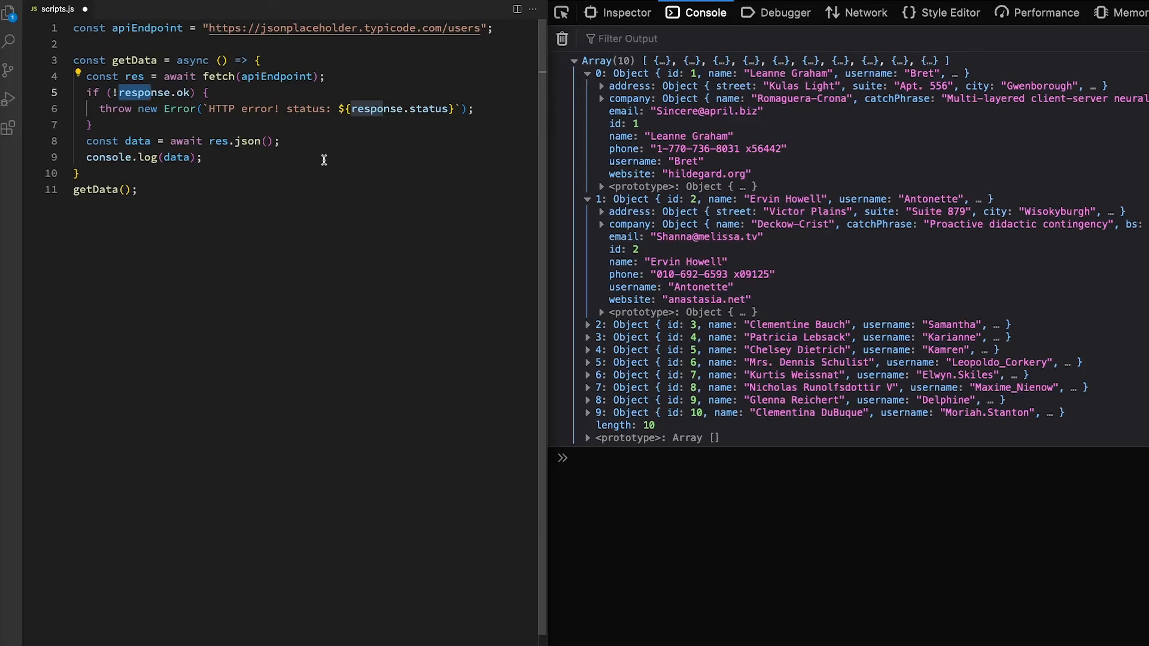